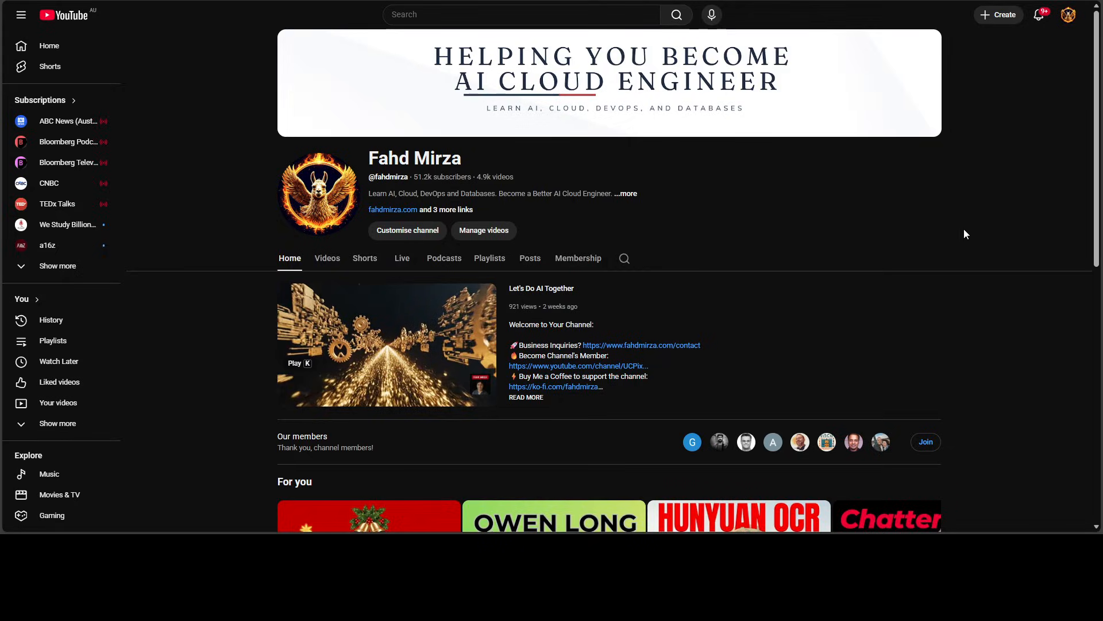
mouse_move(903, 208)
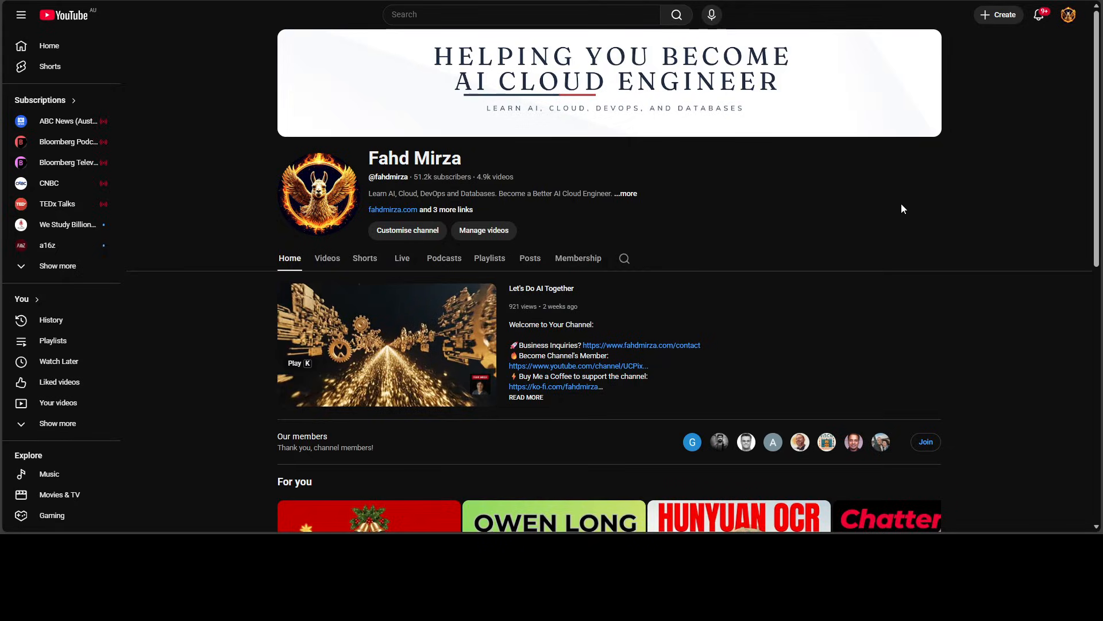
mouse_move(892, 199)
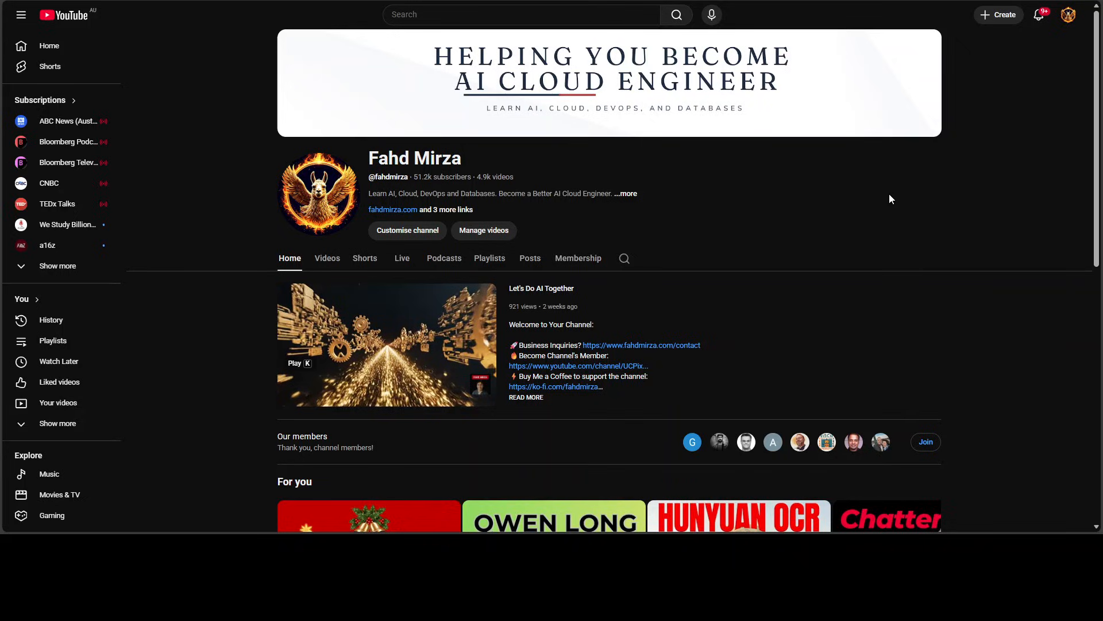
mouse_move(888, 199)
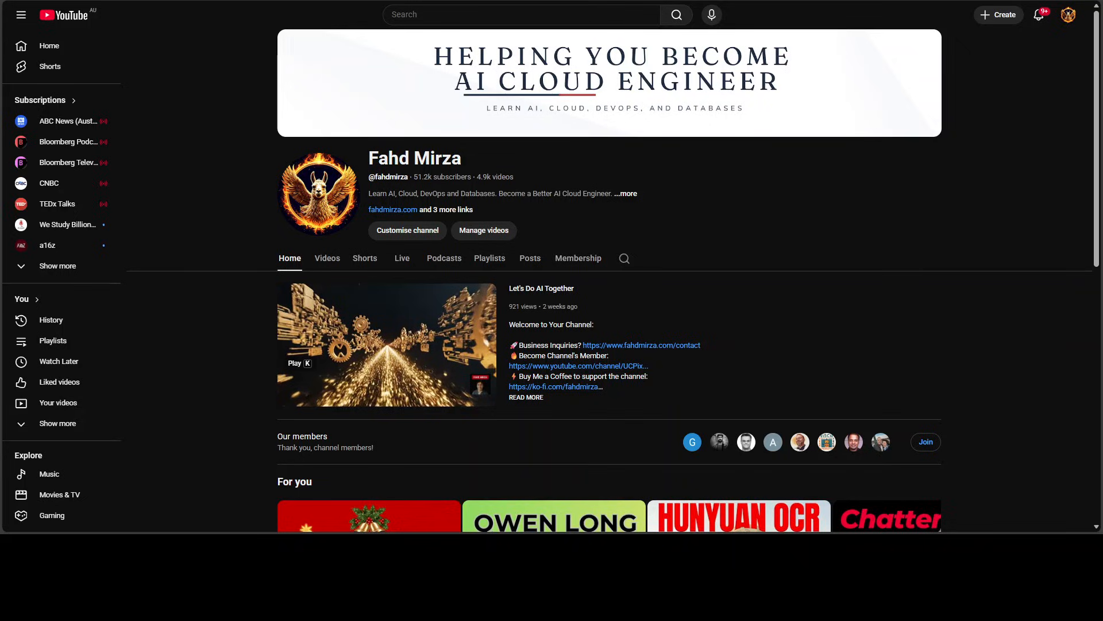
mouse_move(954, 259)
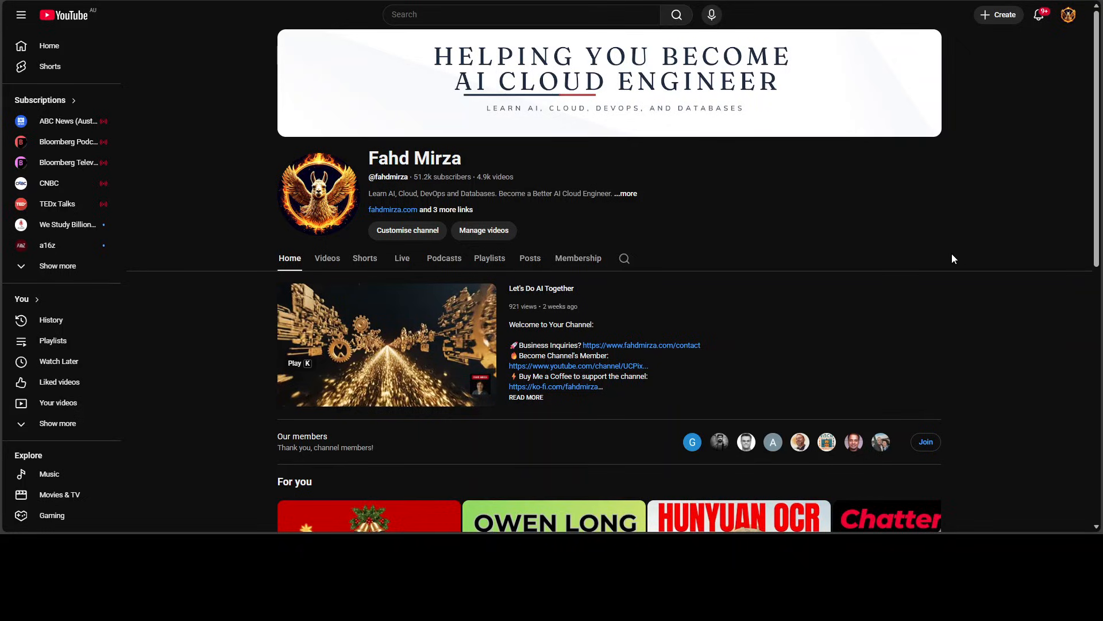
mouse_move(913, 259)
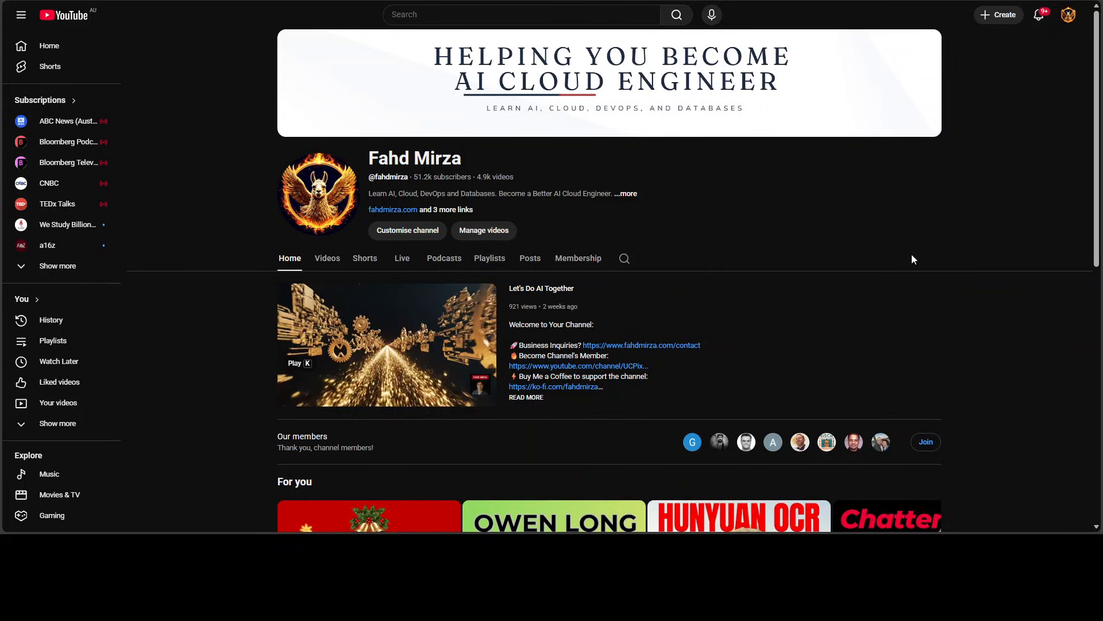
mouse_move(579, 257)
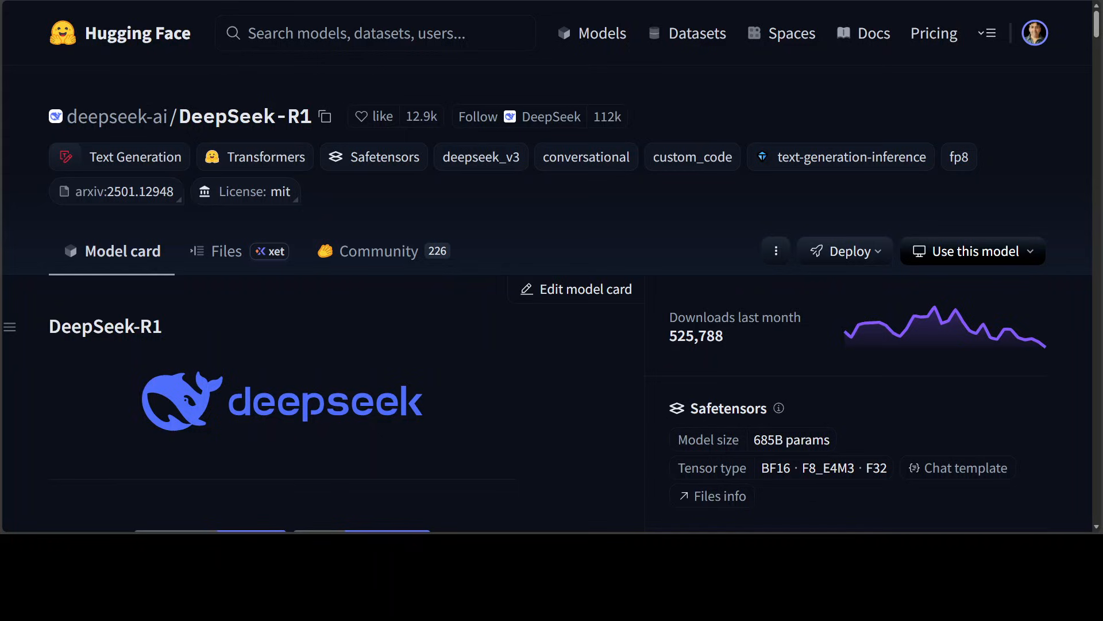
mouse_move(523, 71)
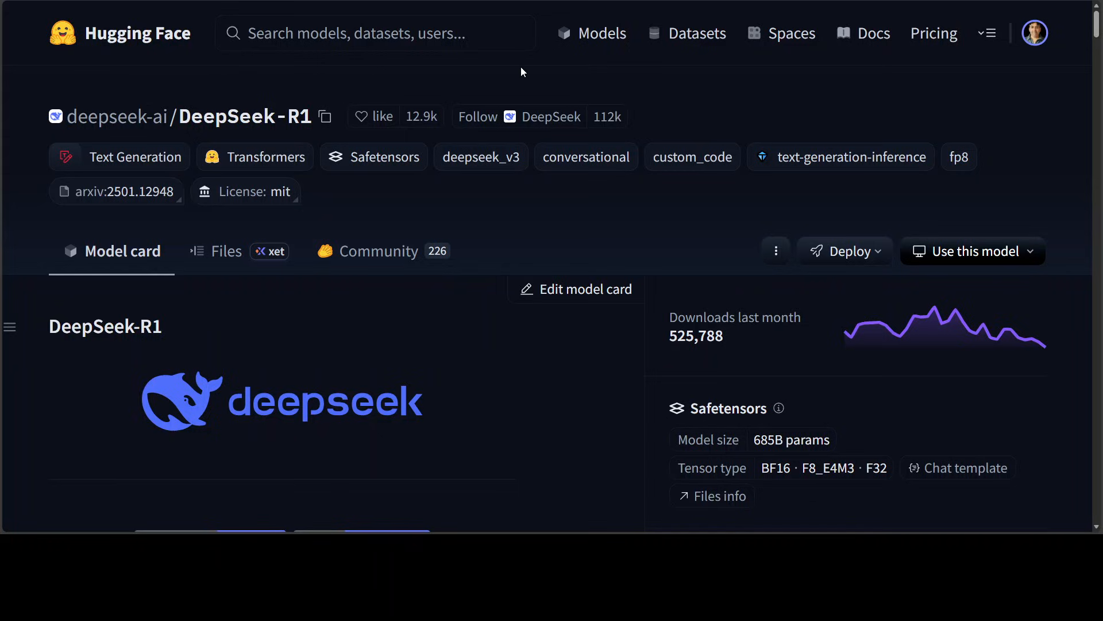
mouse_move(563, 102)
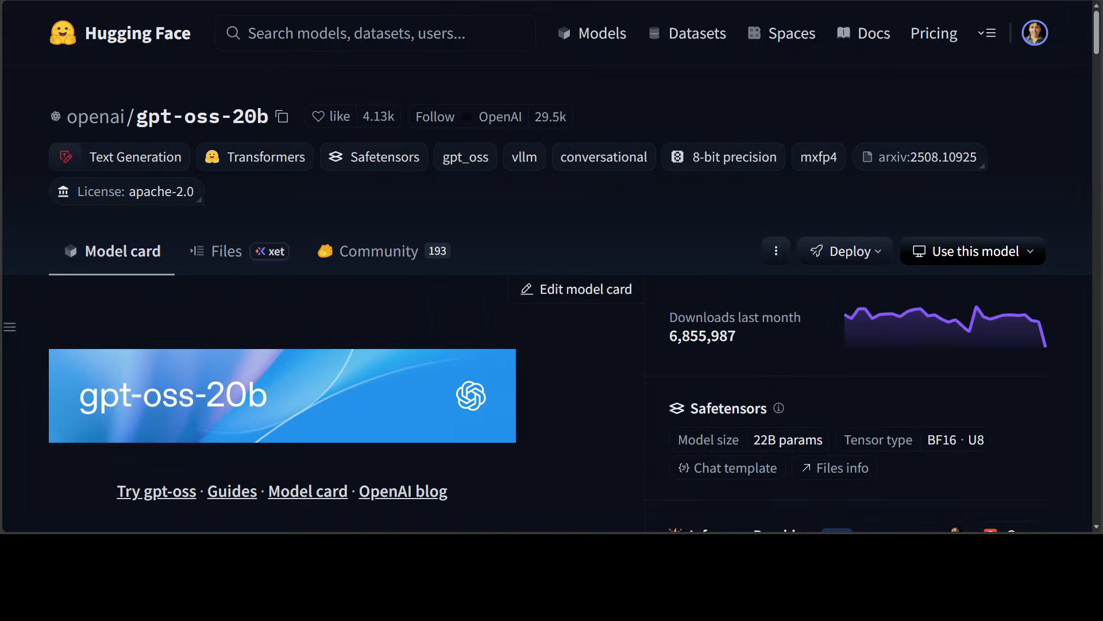
mouse_move(689, 92)
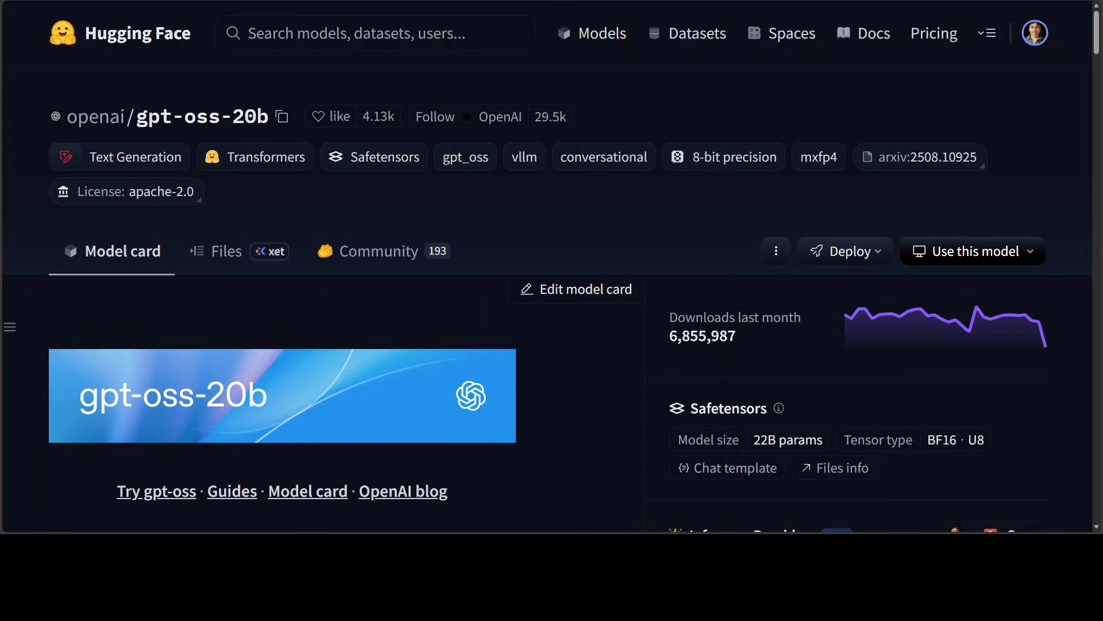
mouse_move(233, 183)
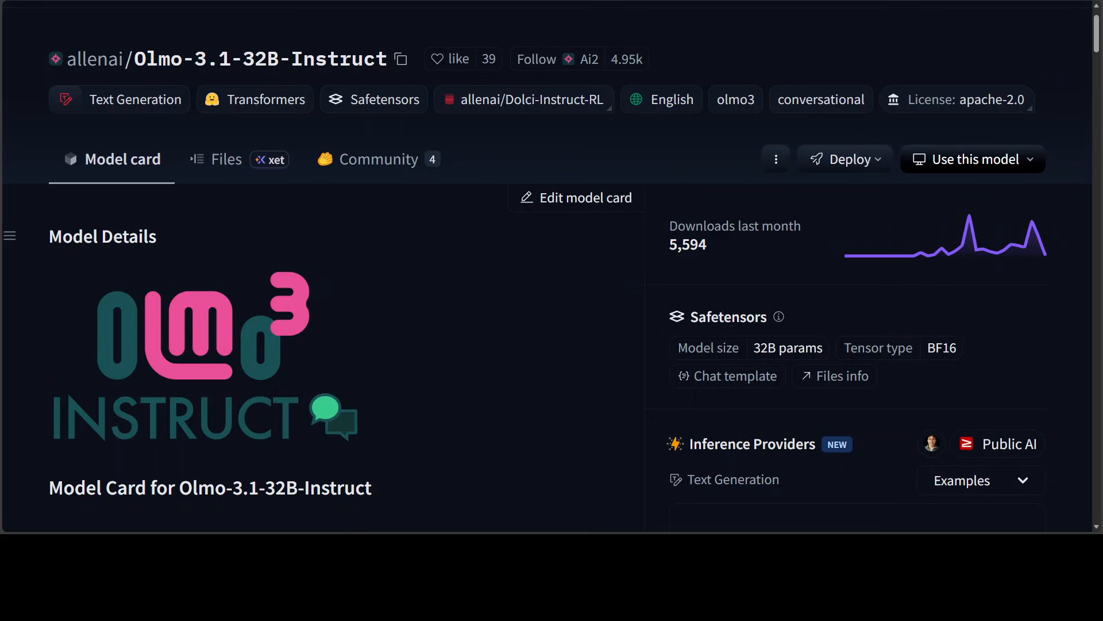
mouse_move(1005, 45)
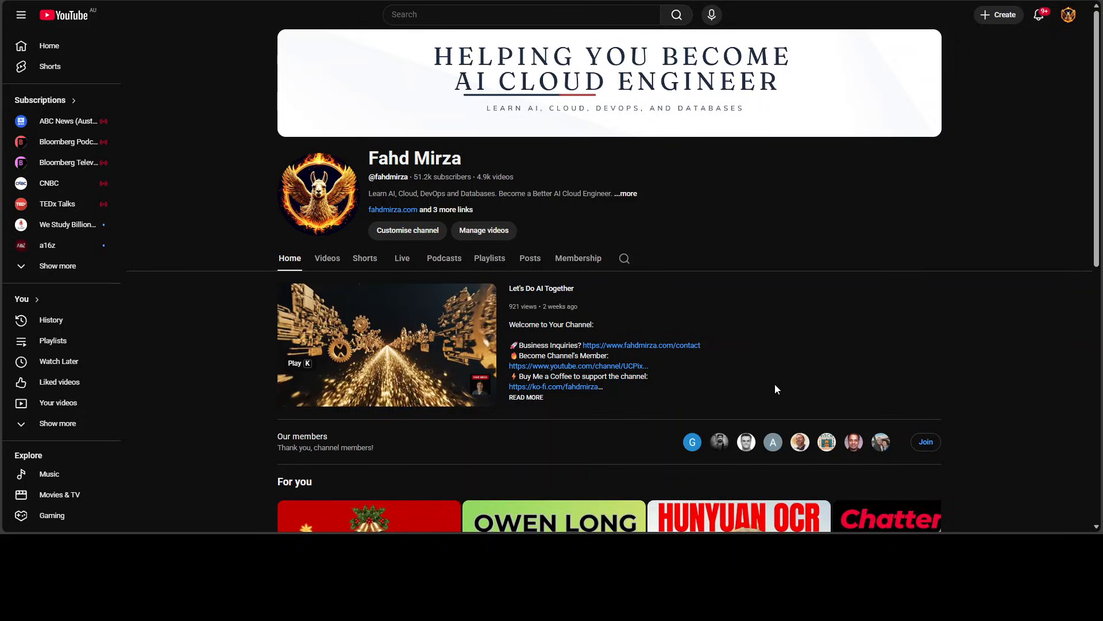
mouse_move(816, 472)
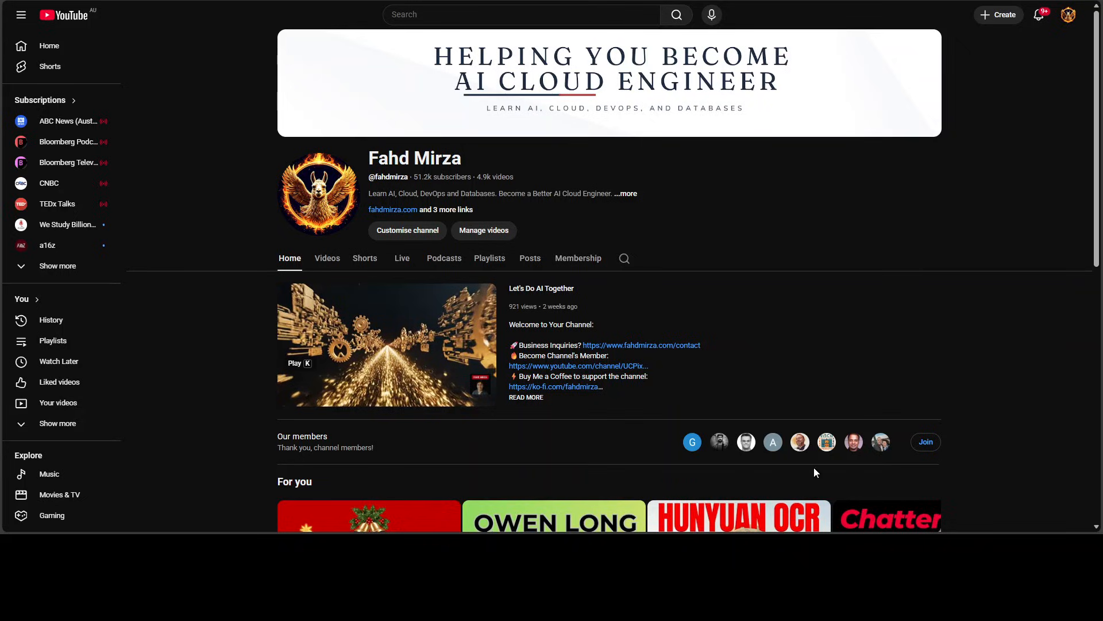